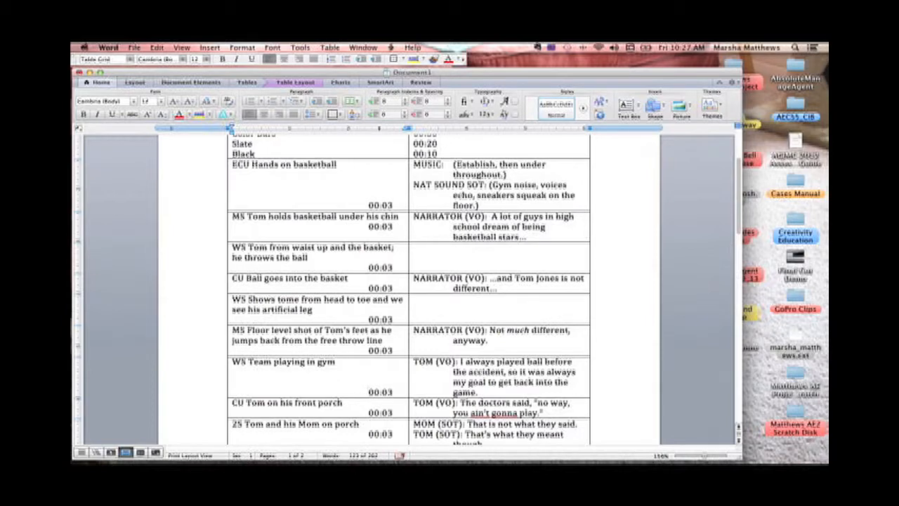
# - Scroll through the script and select the entire document
pyautogui.scroll(3)
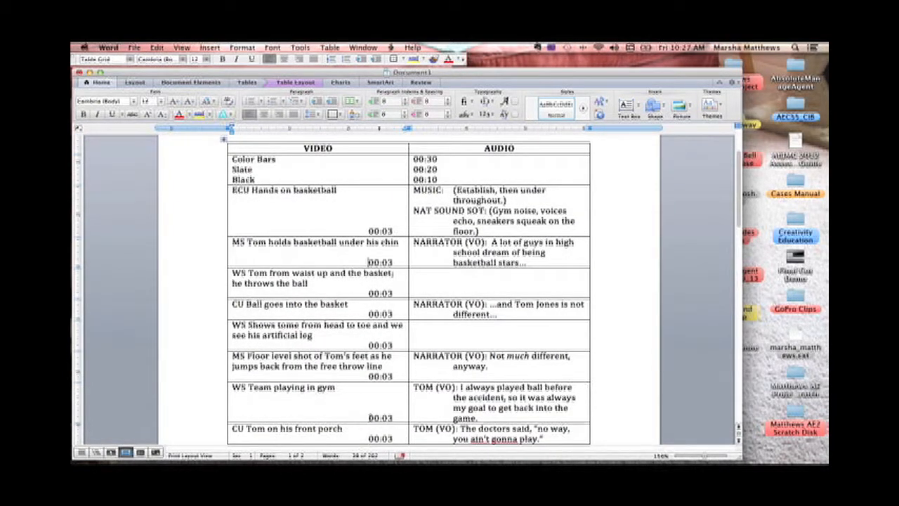
pyautogui.scroll(-3)
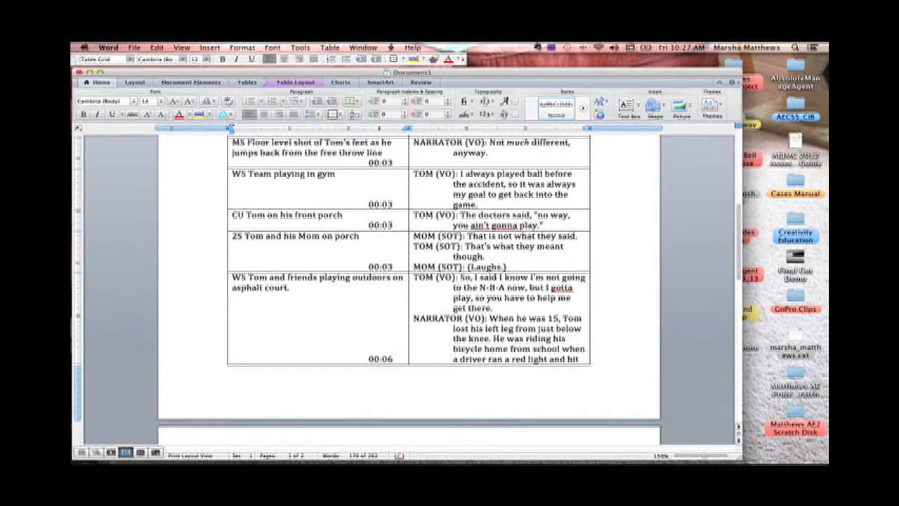
pyautogui.scroll(-3)
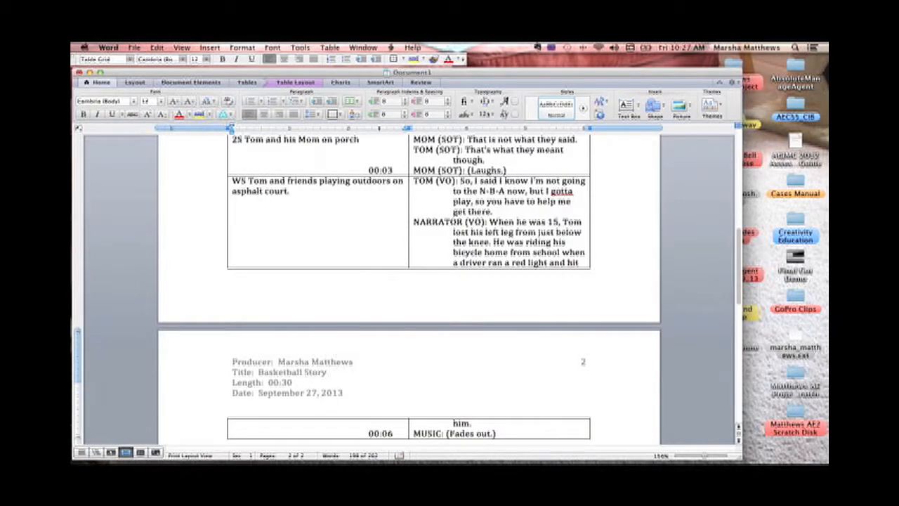
pyautogui.moveTo(379, 304)
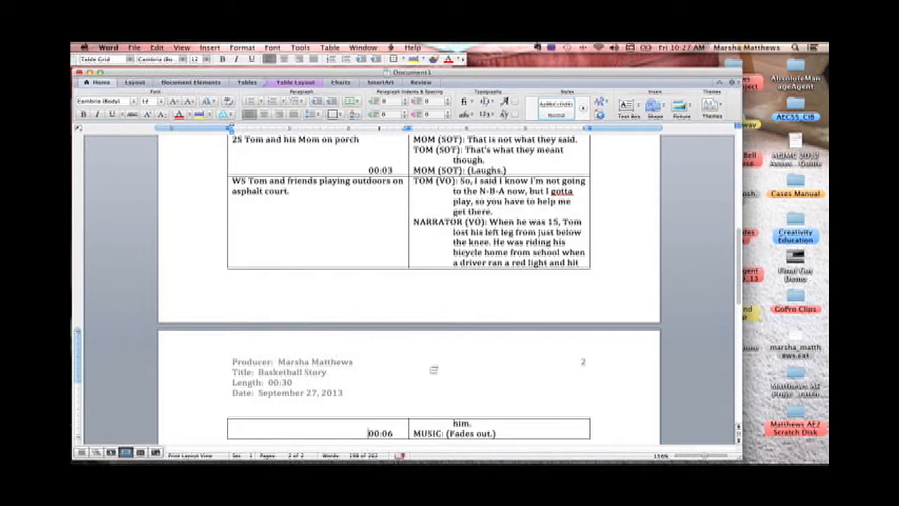
pyautogui.scroll(-3)
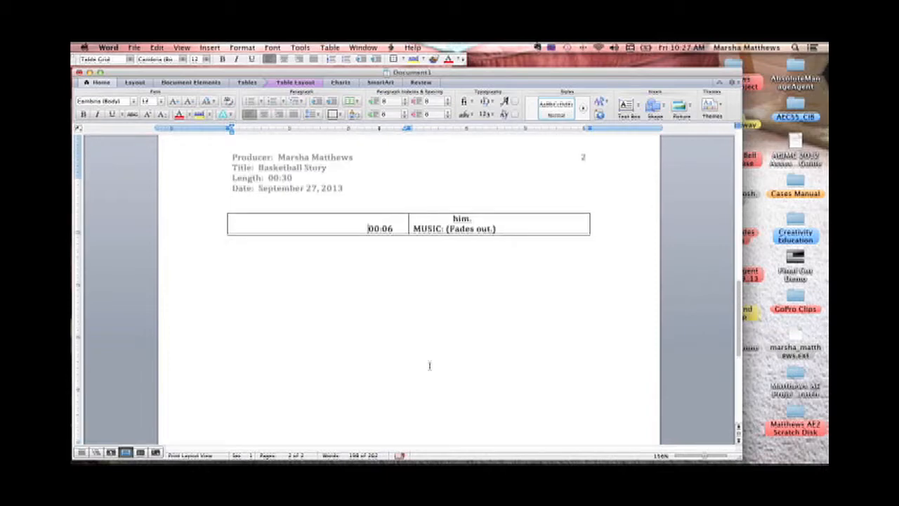
pyautogui.scroll(3)
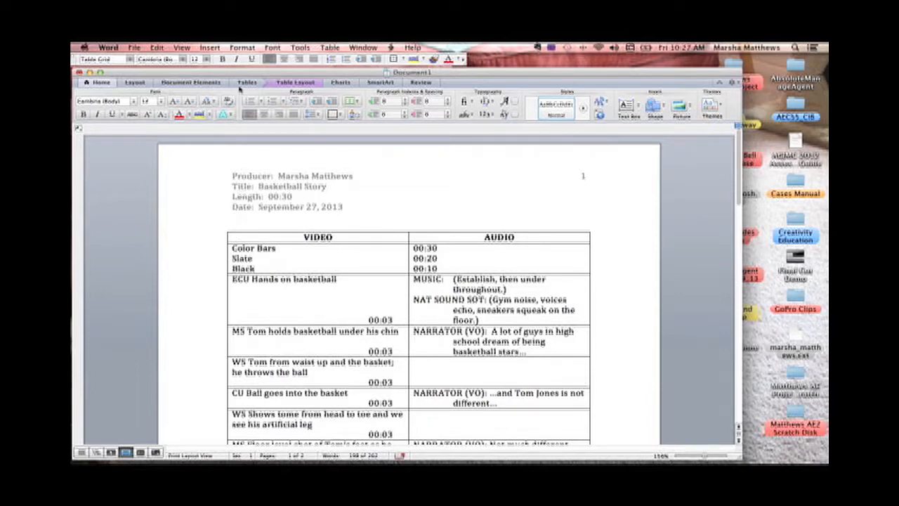
pyautogui.click(157, 47)
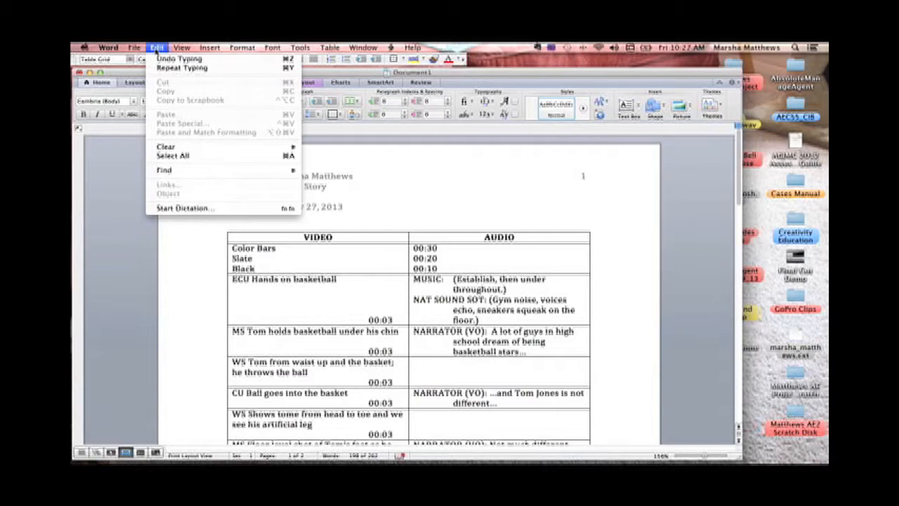
pyautogui.moveTo(172, 155)
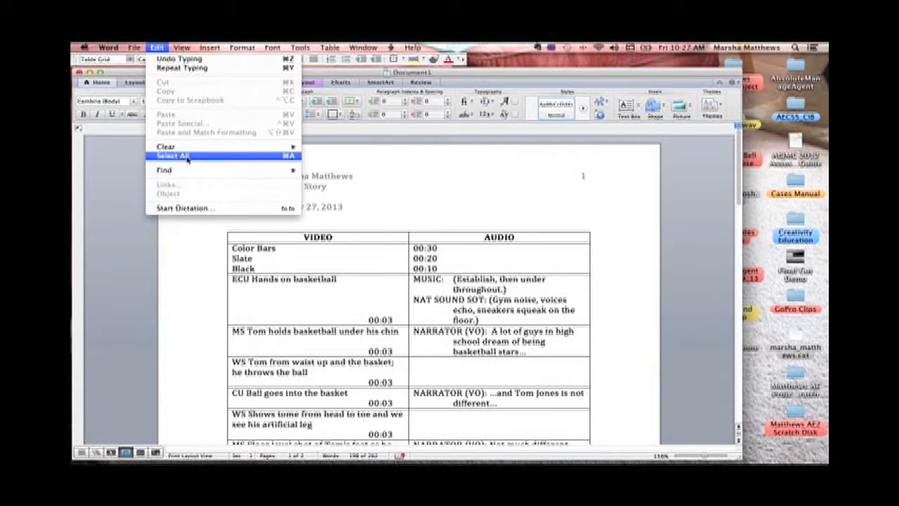
pyautogui.click(174, 155)
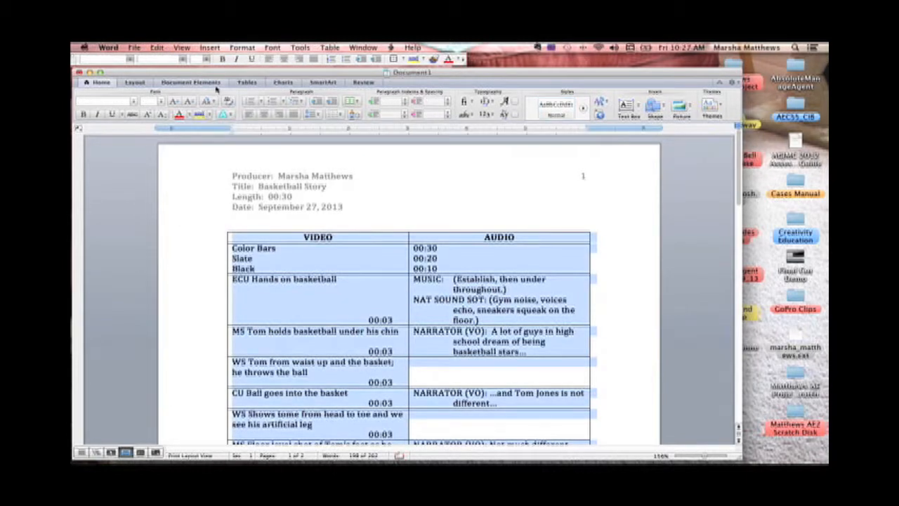
# - Apply the Normal margin preset of one inch on every side
pyautogui.click(241, 47)
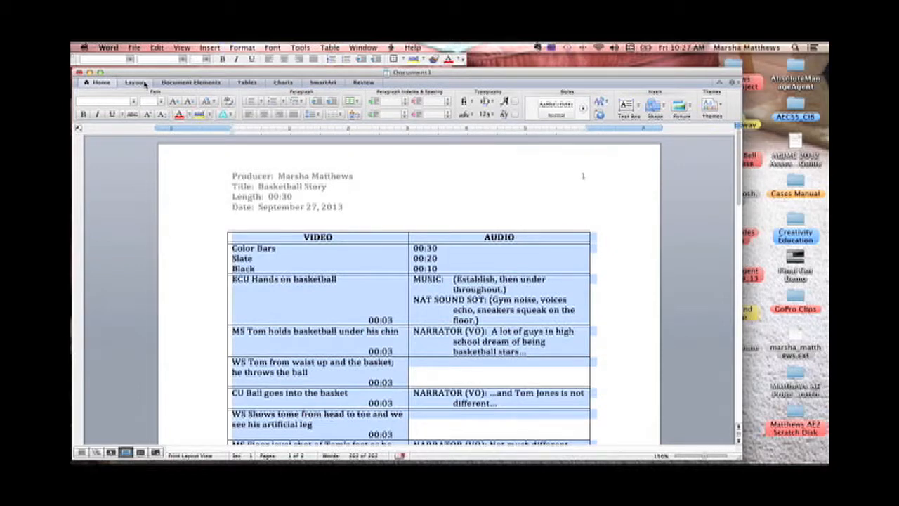
pyautogui.click(136, 82)
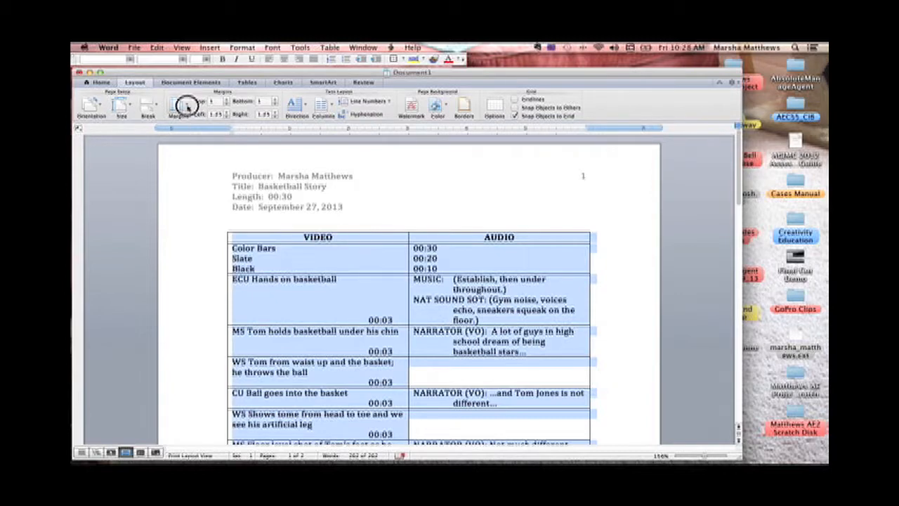
pyautogui.click(178, 105)
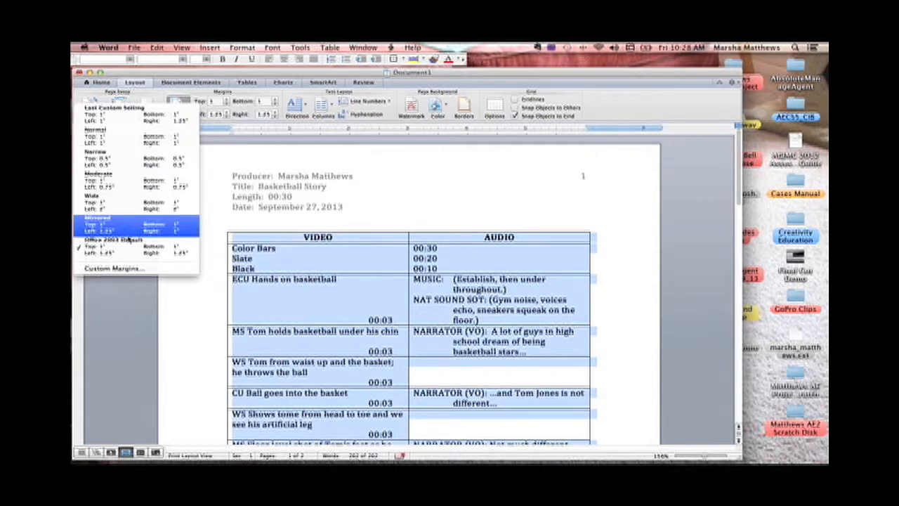
pyautogui.moveTo(112, 249)
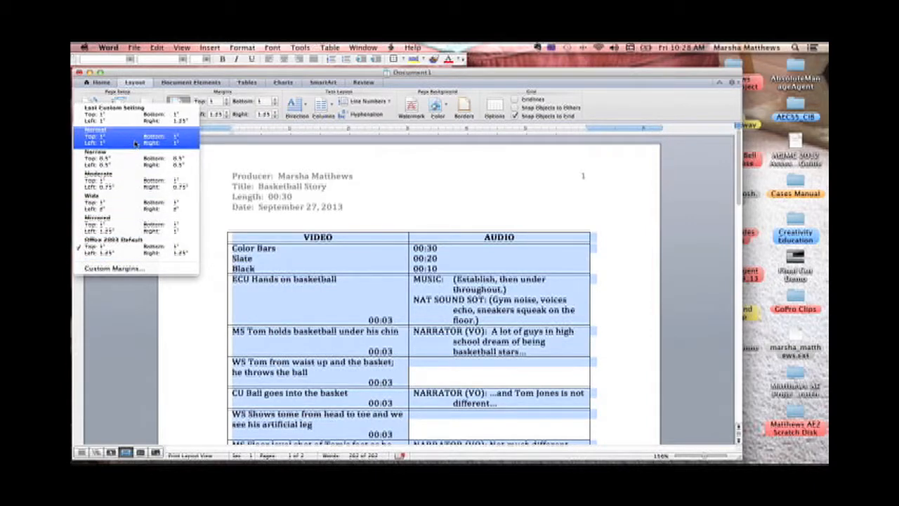
pyautogui.click(98, 134)
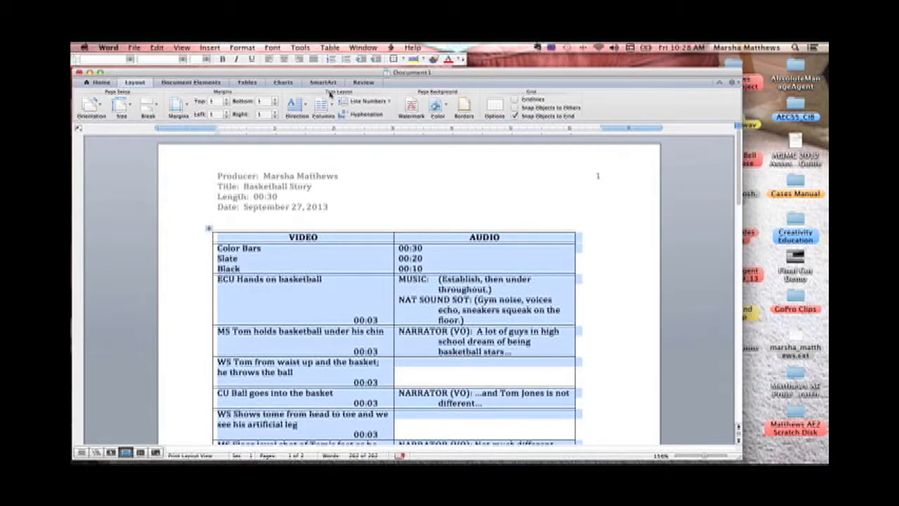
# - AutoFit the VIDEO/AUDIO table to the window so it fills the page width
pyautogui.click(330, 47)
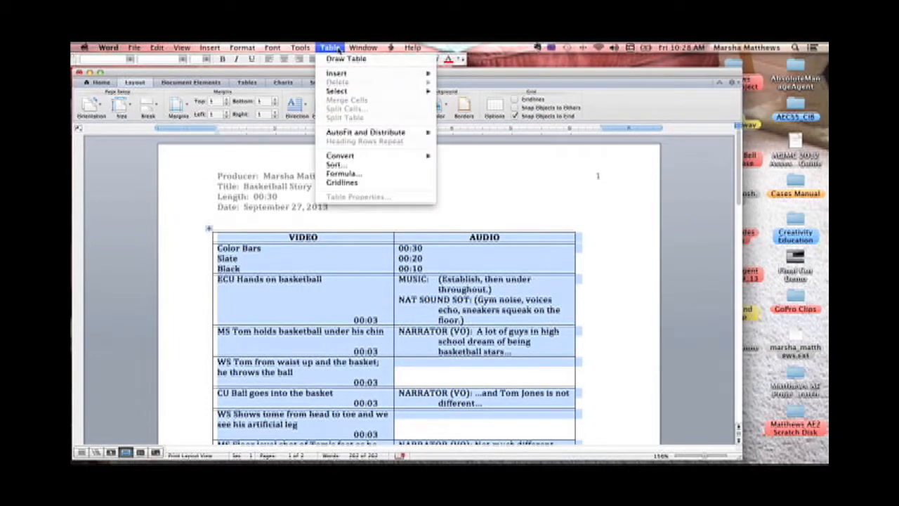
pyautogui.moveTo(366, 133)
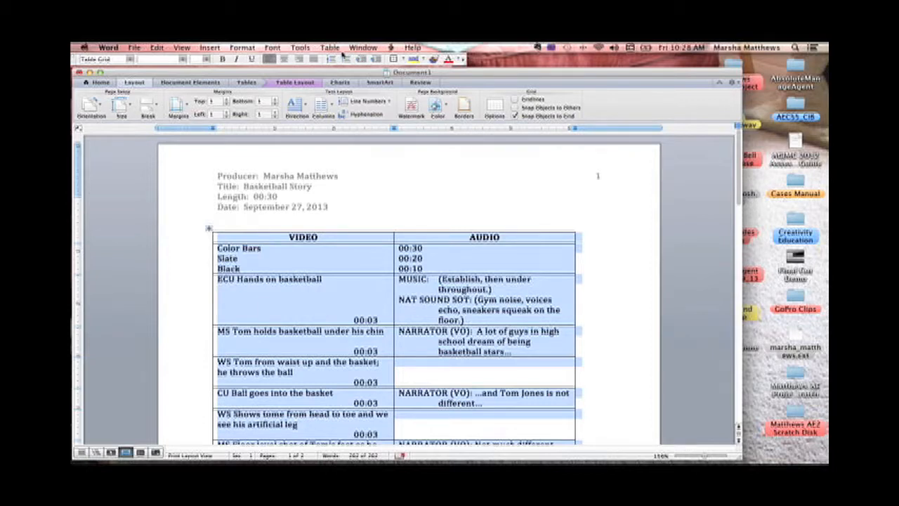
pyautogui.click(330, 47)
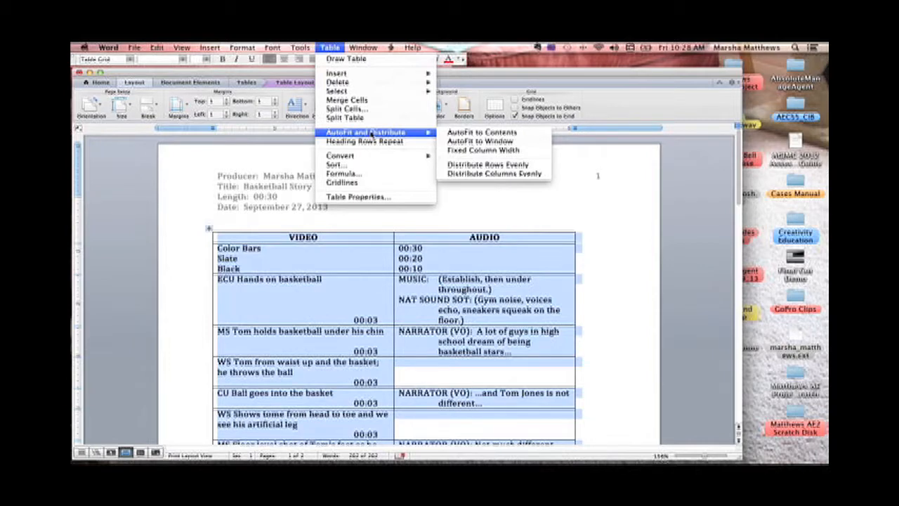
pyautogui.moveTo(482, 141)
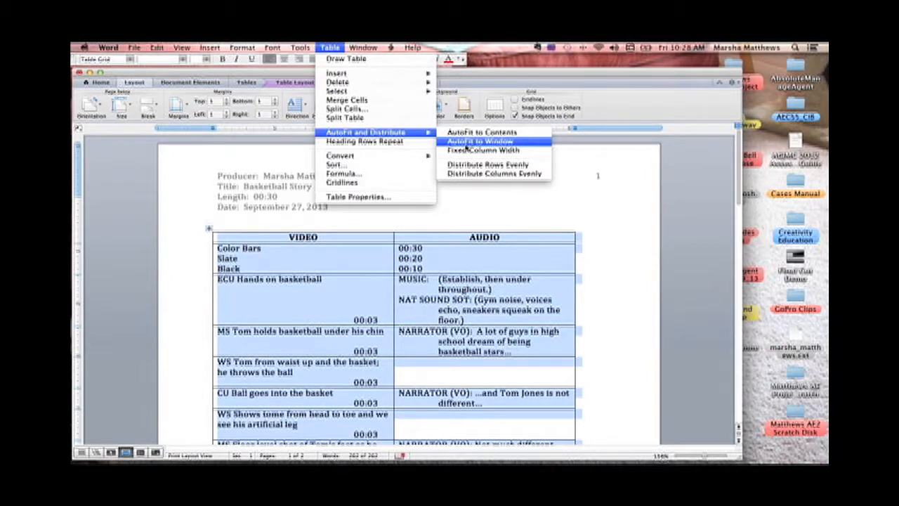
pyautogui.click(477, 141)
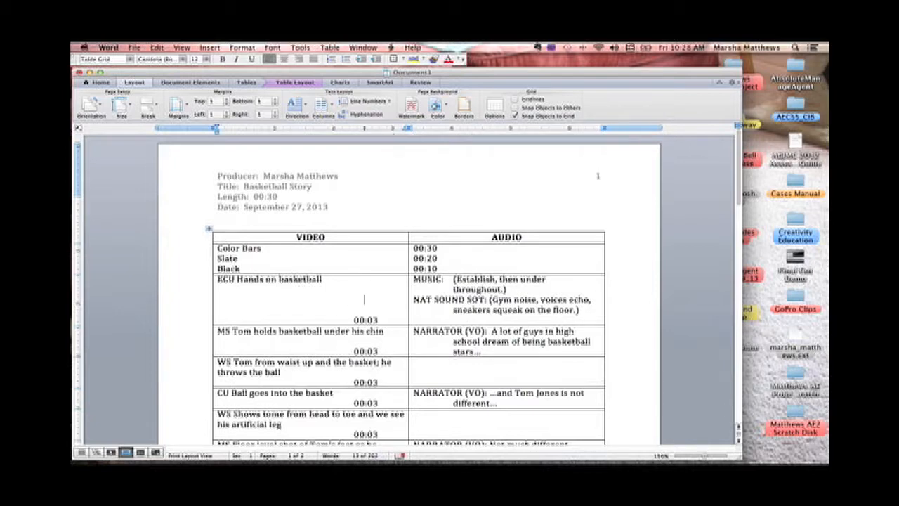
# - Scroll to the end of the script table and click onto the empty second page
pyautogui.scroll(-3)
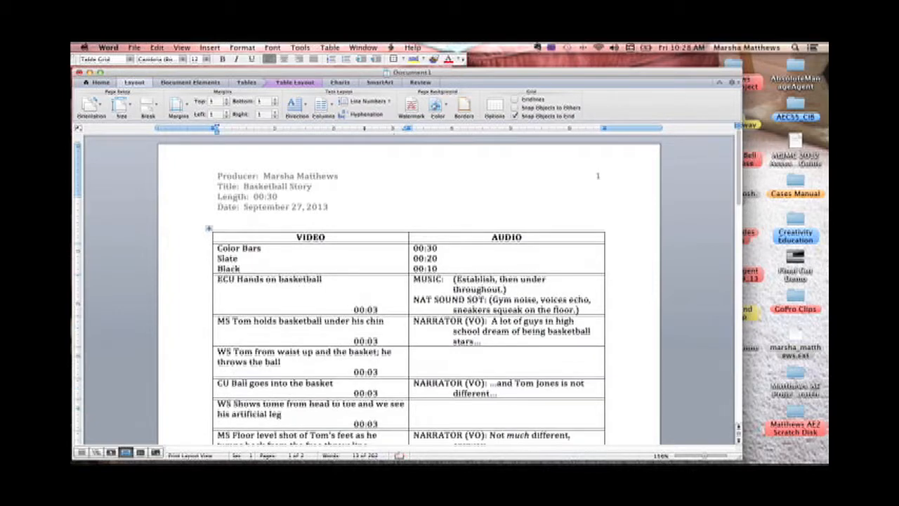
pyautogui.scroll(-3)
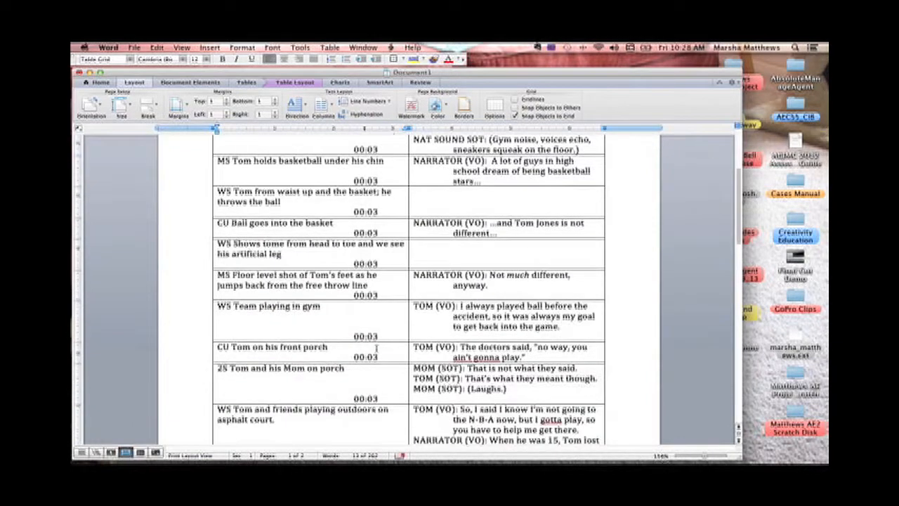
pyautogui.scroll(-3)
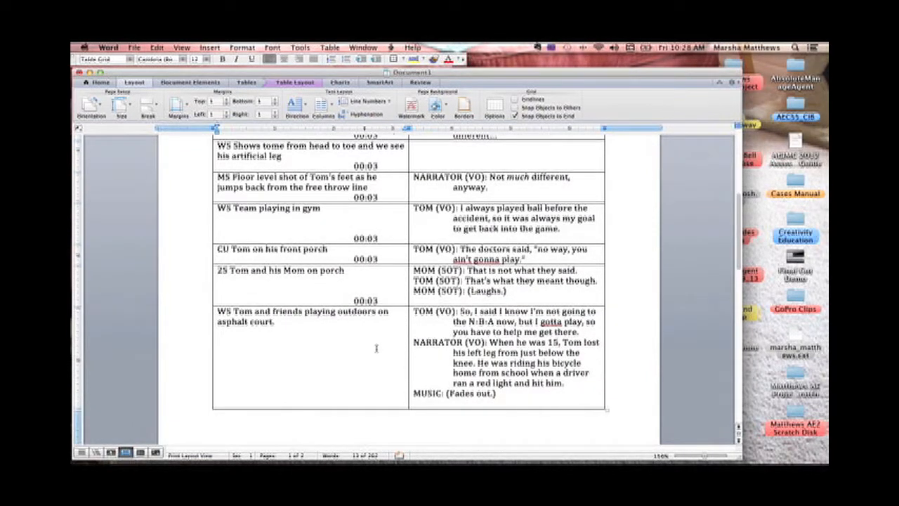
pyautogui.scroll(-3)
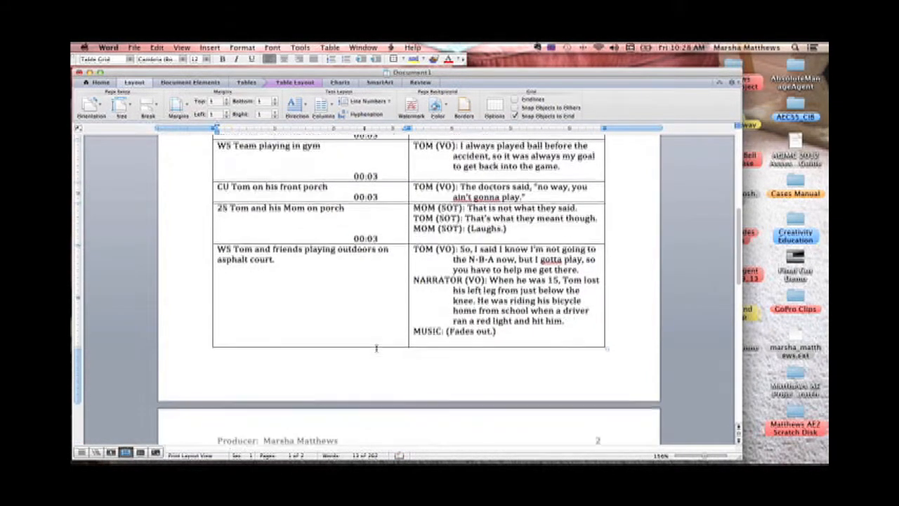
pyautogui.scroll(-3)
pyautogui.write('00:06')
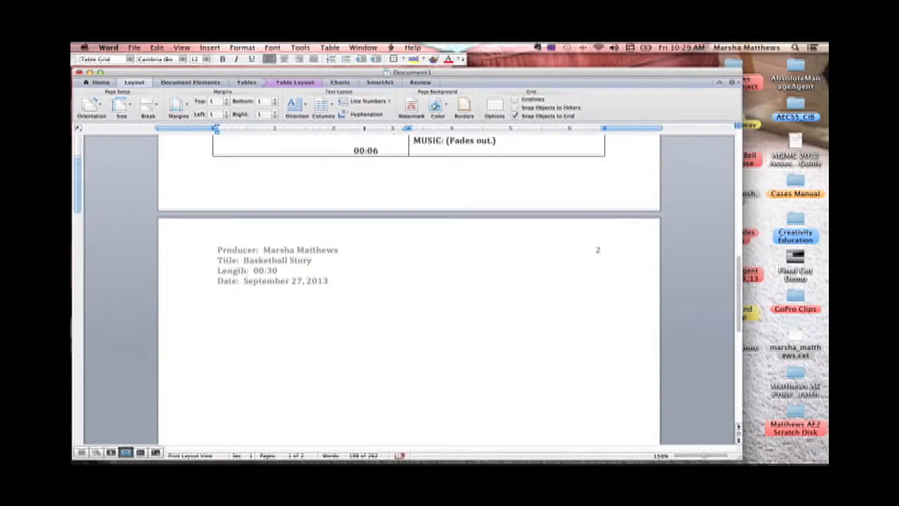
pyautogui.scroll(-3)
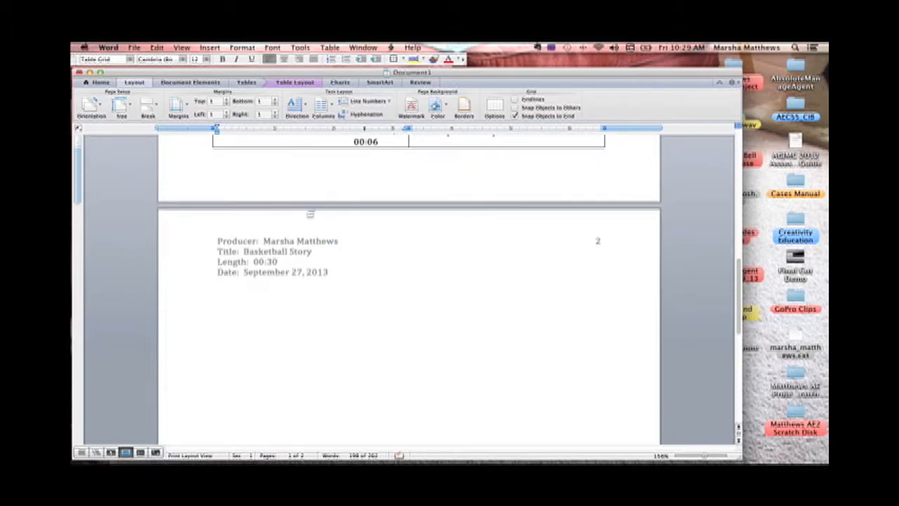
pyautogui.scroll(3)
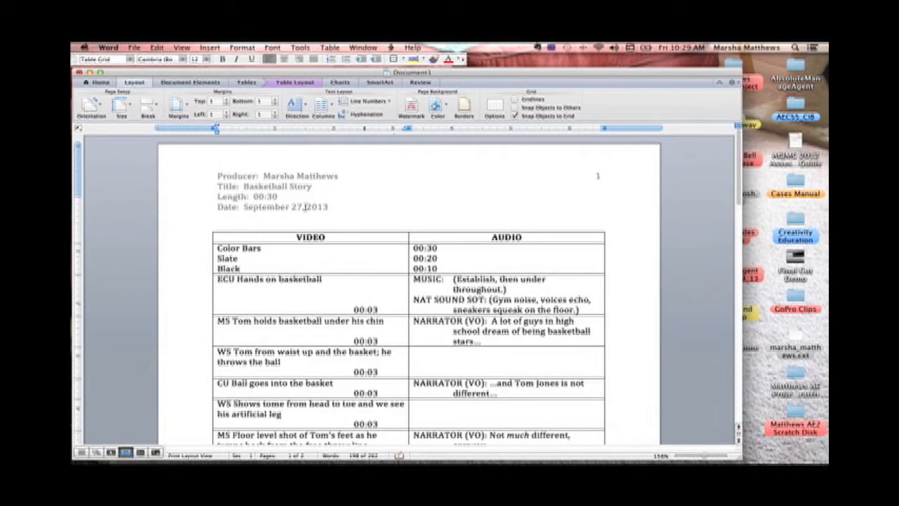
pyautogui.scroll(-3)
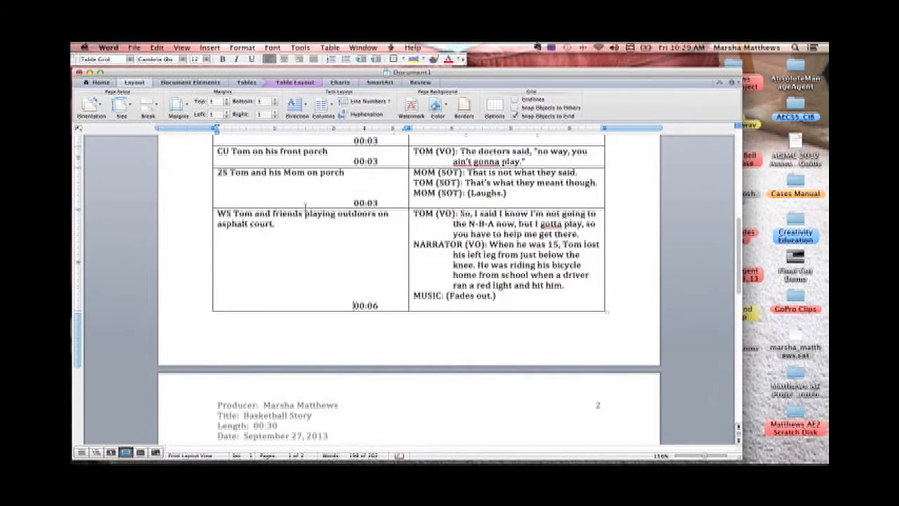
pyautogui.scroll(-3)
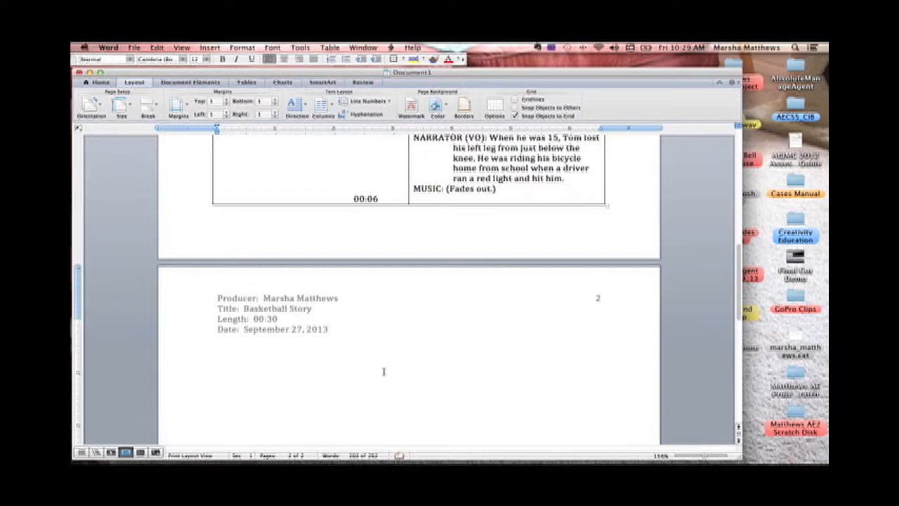
pyautogui.click(216, 359)
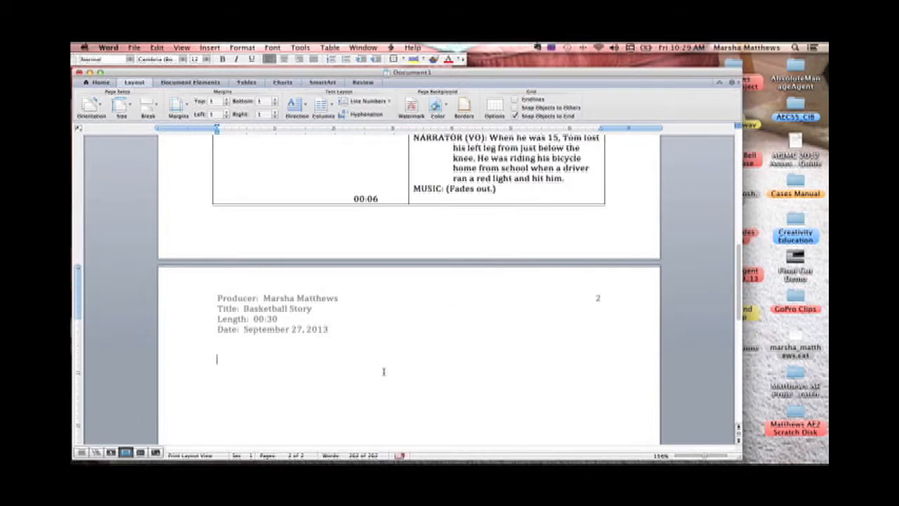
pyautogui.scroll(3)
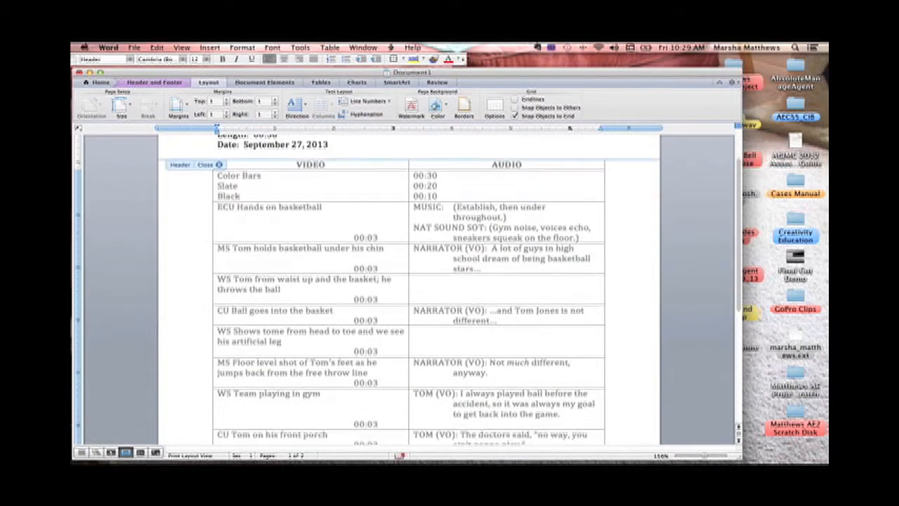
# - Return to the bottom of the script table and scroll back up toward the heading
pyautogui.scroll(-3)
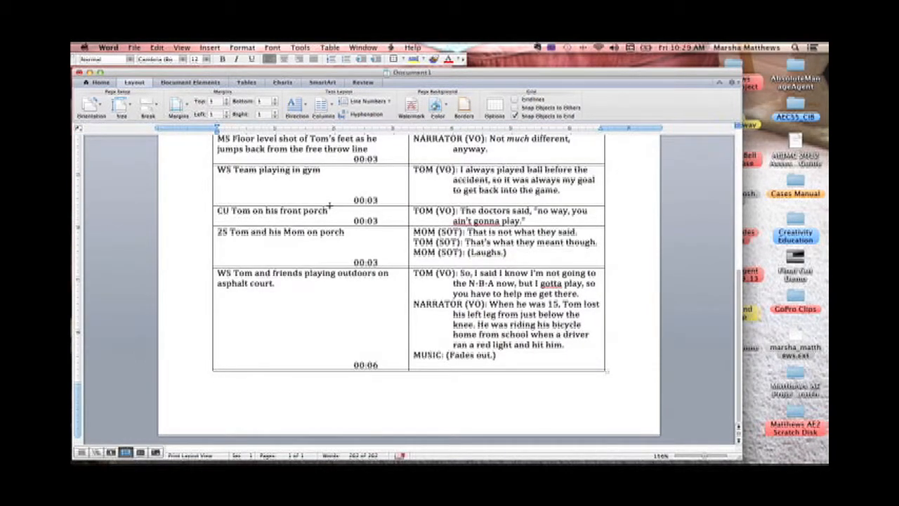
pyautogui.click(369, 342)
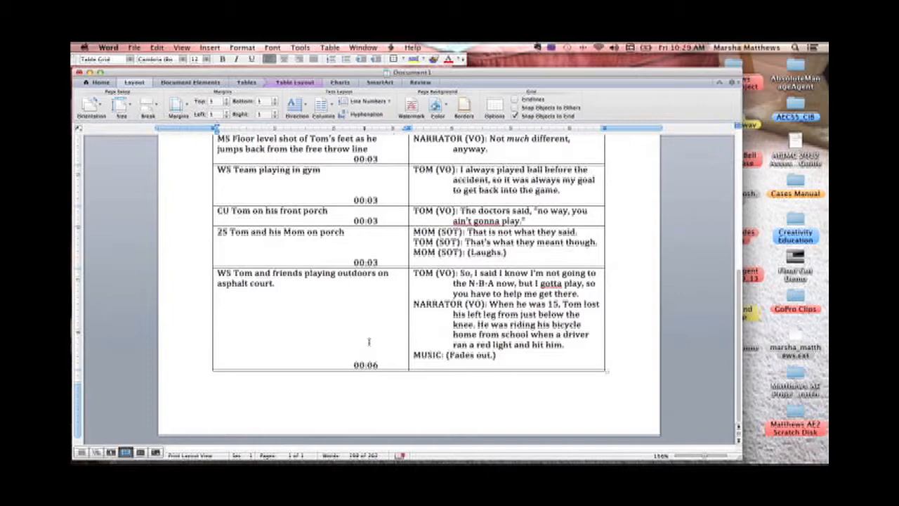
pyautogui.scroll(3)
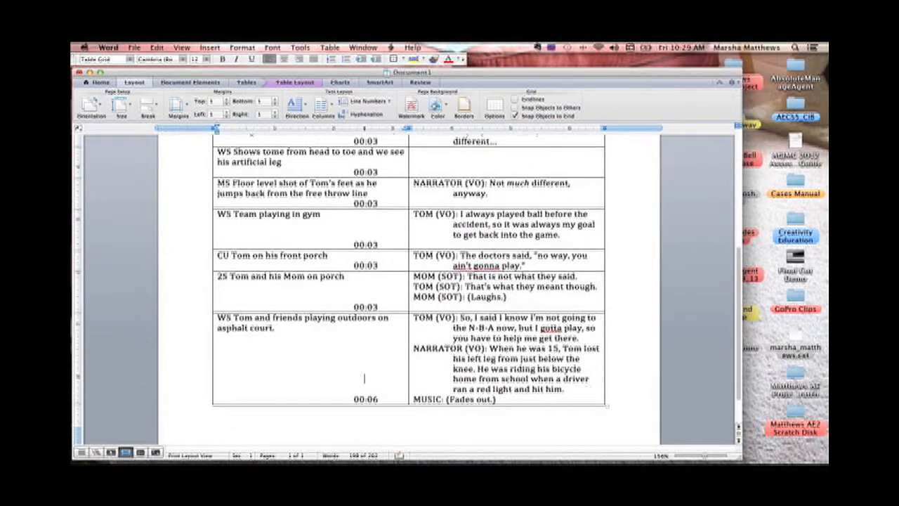
pyautogui.scroll(3)
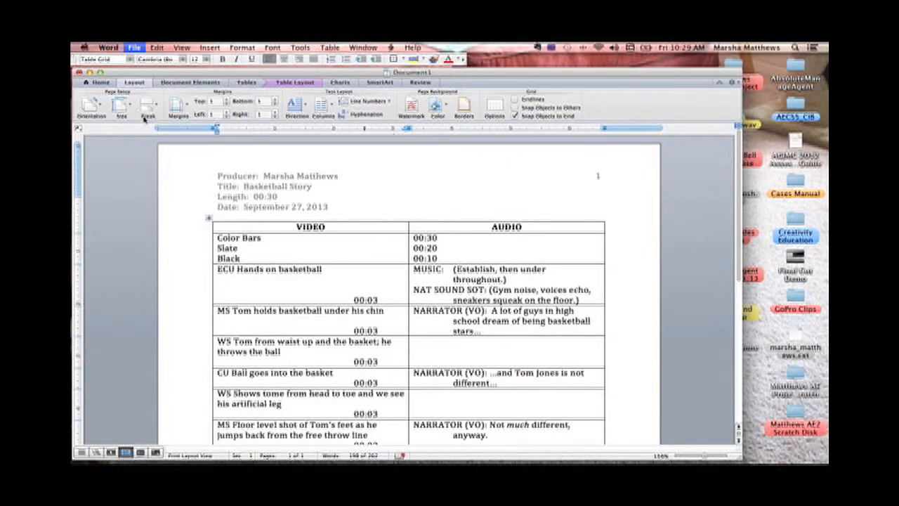
# - Save the script as a .docx in Documents > Multimedia Prod > course subfolder > Scripts
pyautogui.click(134, 47)
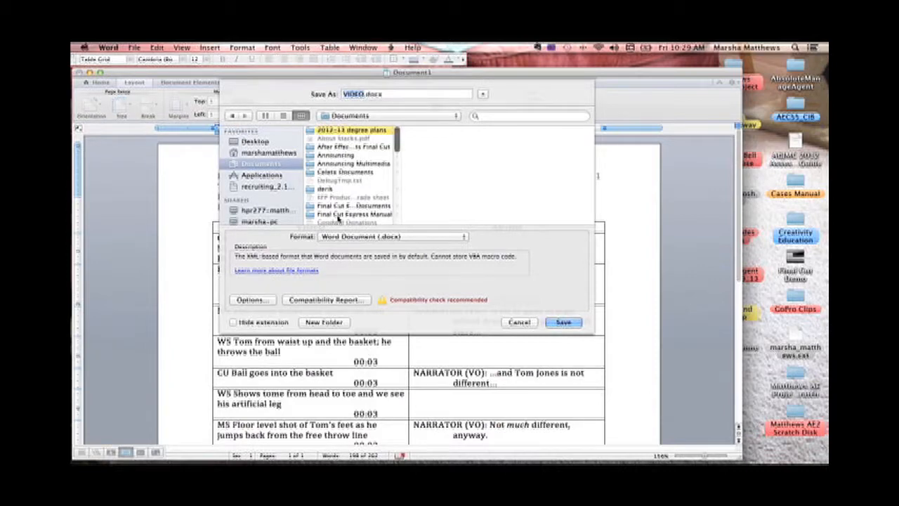
pyautogui.click(351, 218)
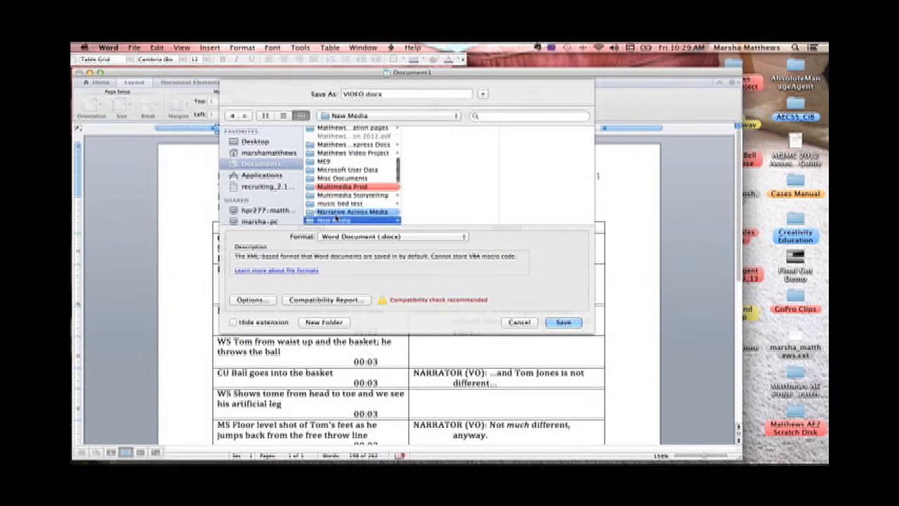
pyautogui.click(351, 186)
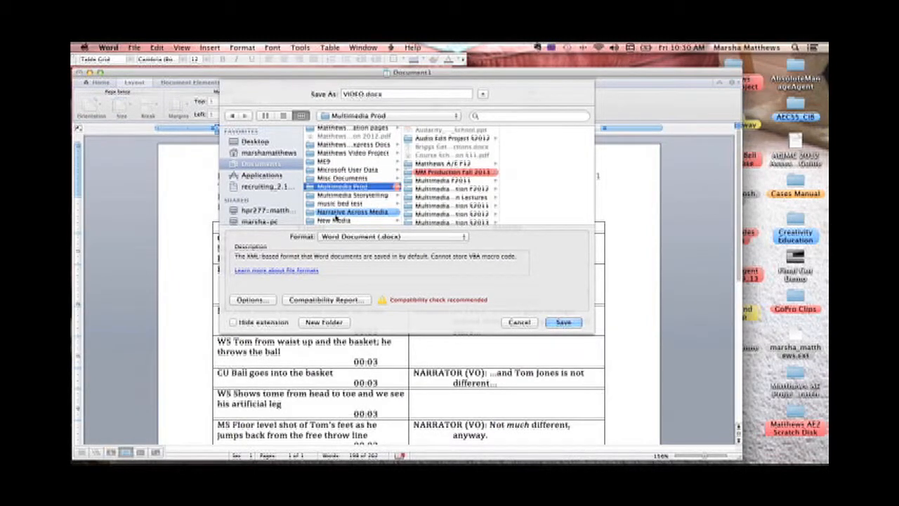
pyautogui.click(453, 163)
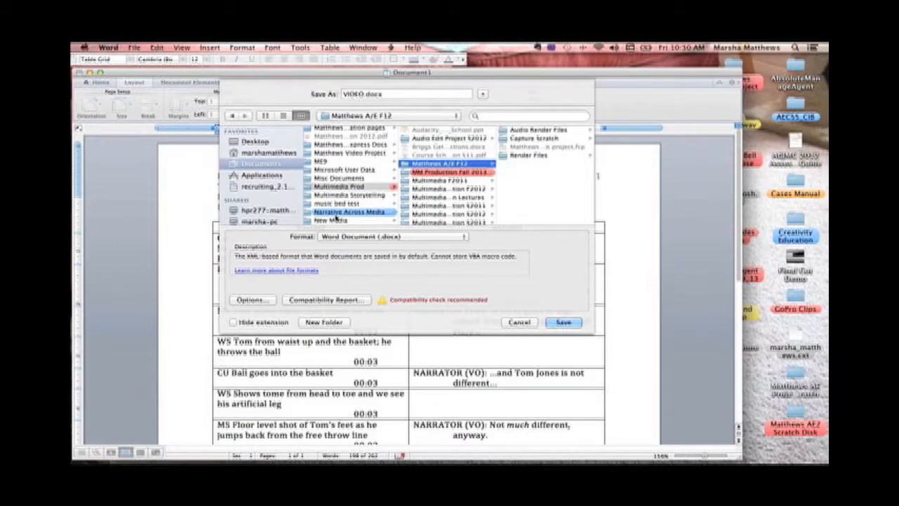
pyautogui.click(420, 219)
pyautogui.write(' script dem')
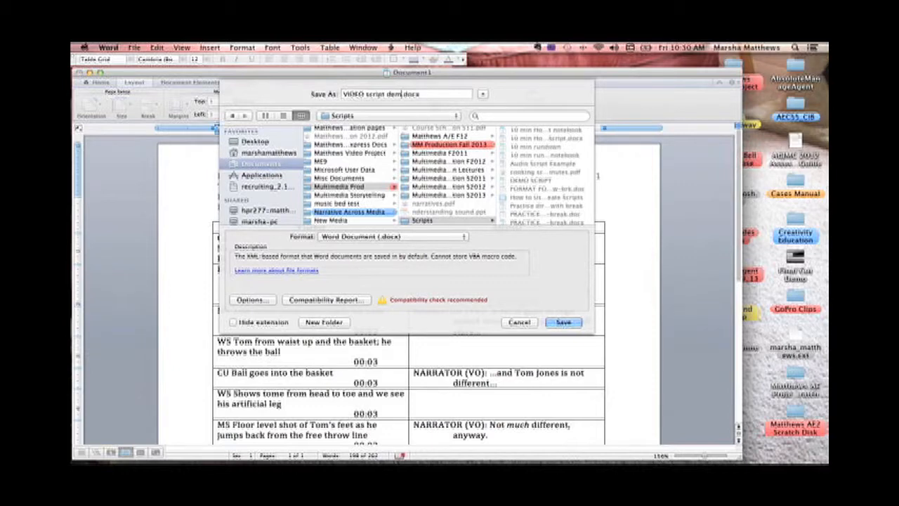
pyautogui.click(563, 321)
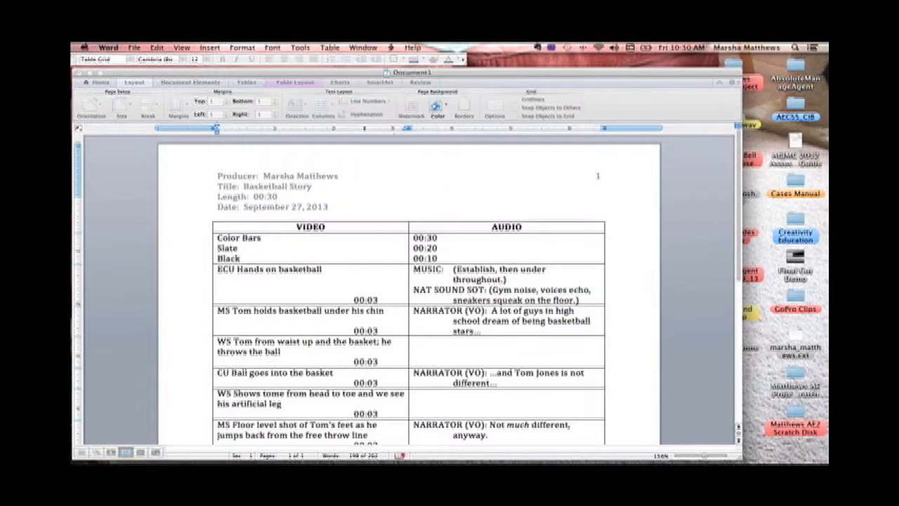